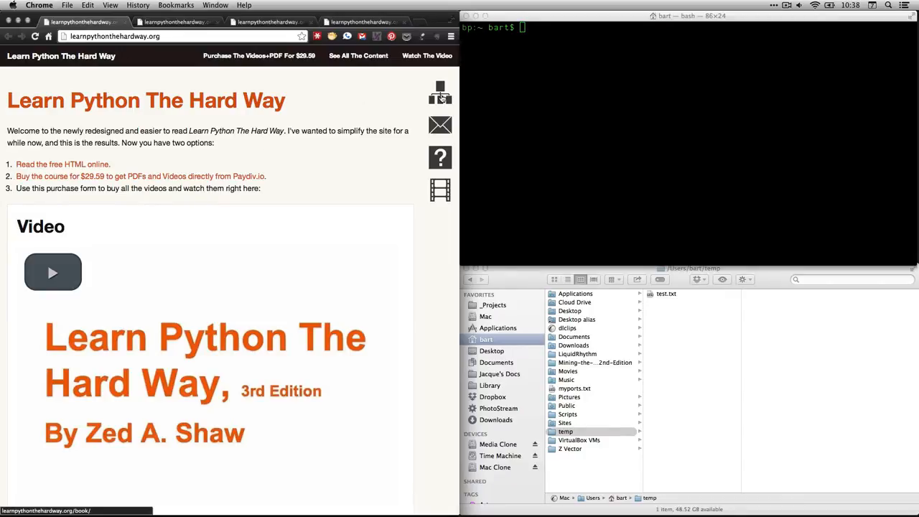
- From the book's free online table of contents, reach Appendix A: Command Line Crash Course
left_click(40, 163)
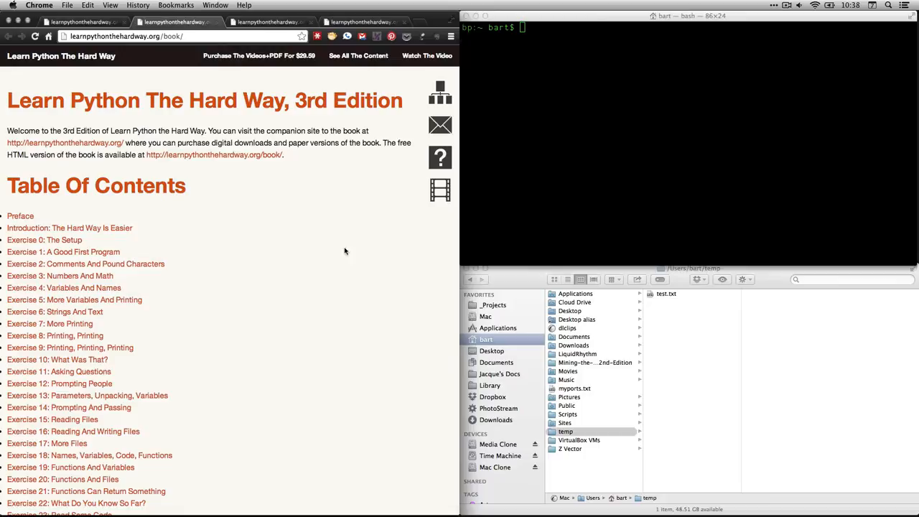
scroll("down", 3)
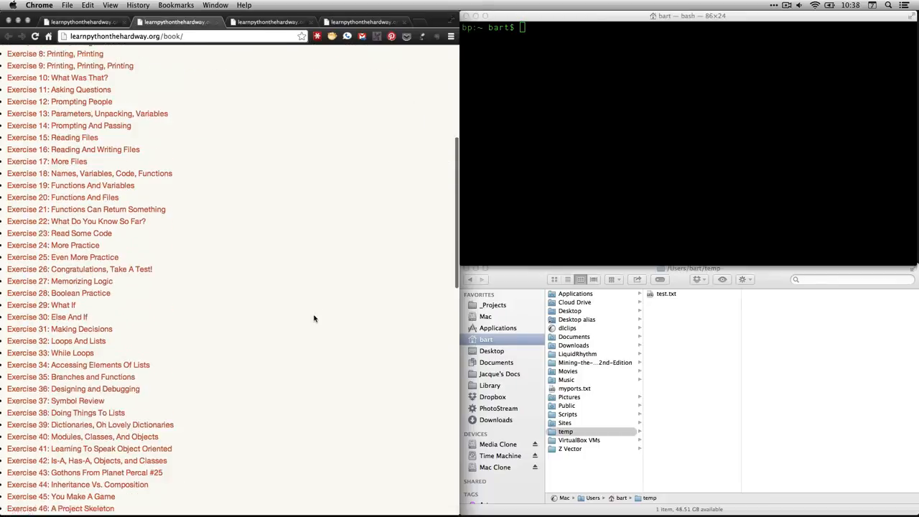
scroll("down", 3)
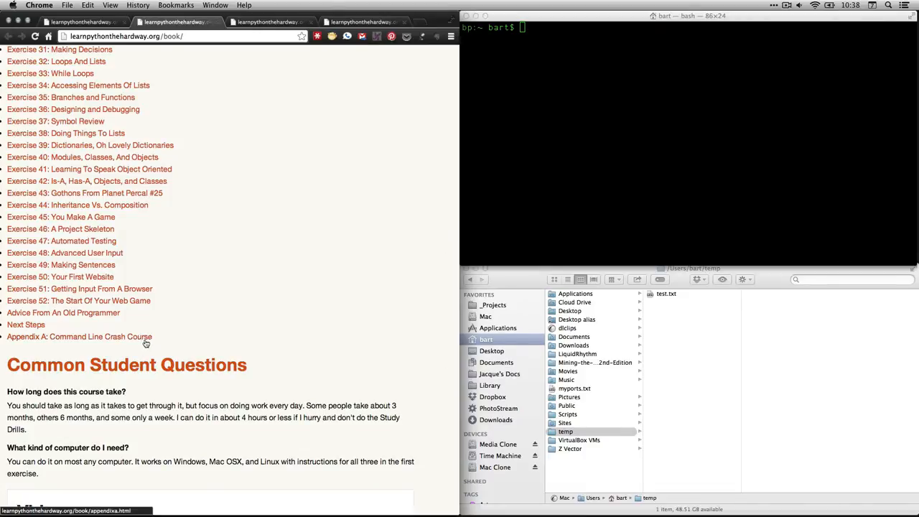
left_click(79, 336)
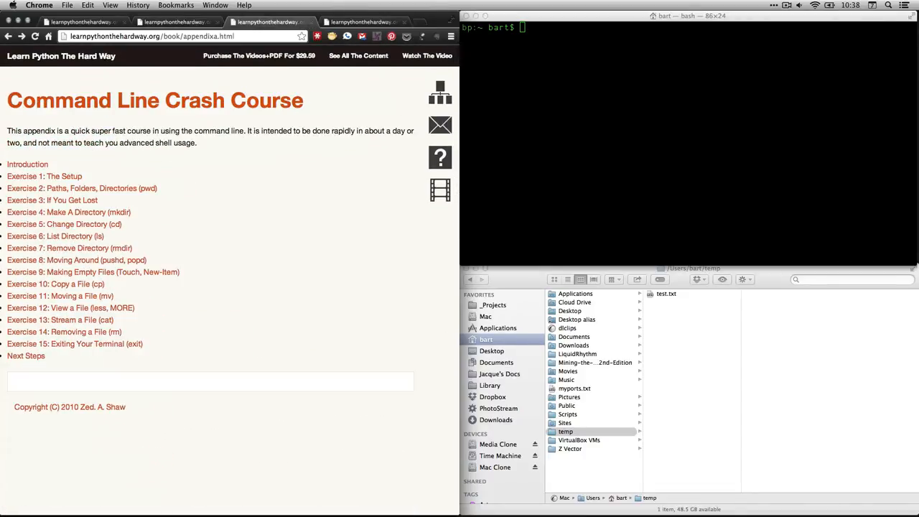
mouse_move(246, 294)
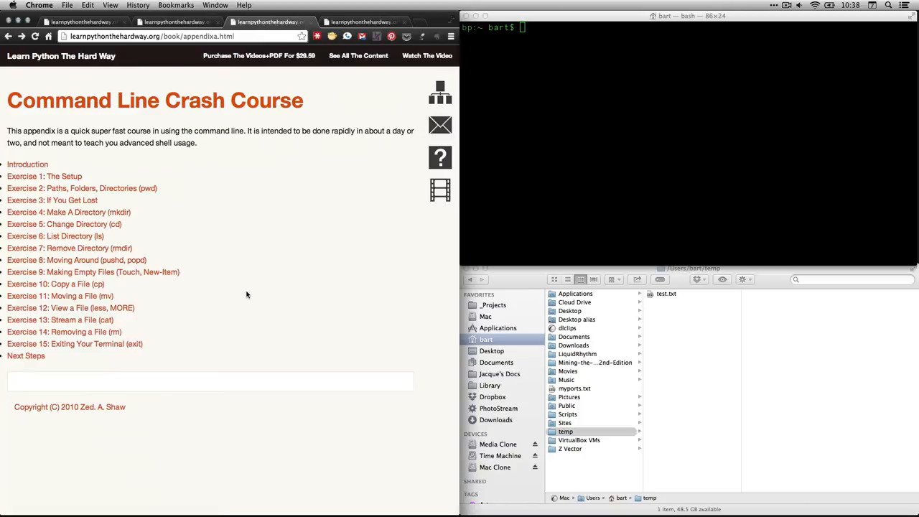
mouse_move(153, 321)
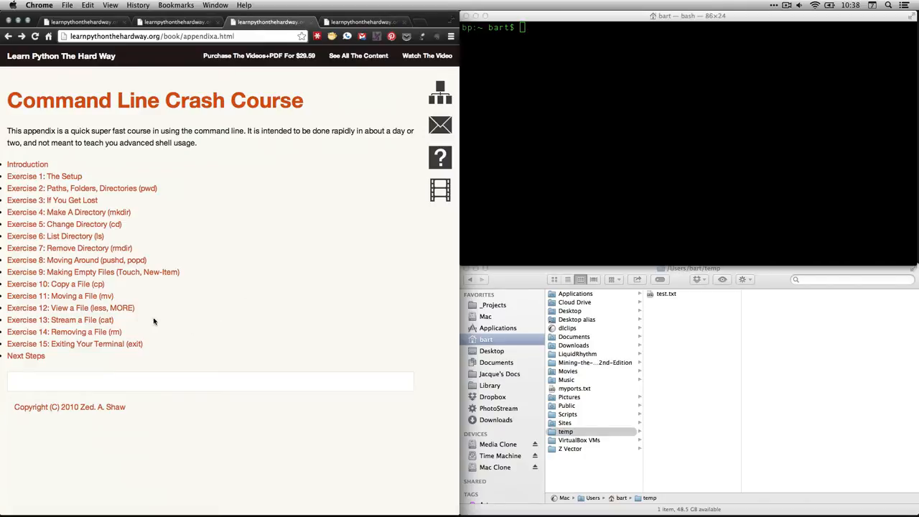
left_click(61, 319)
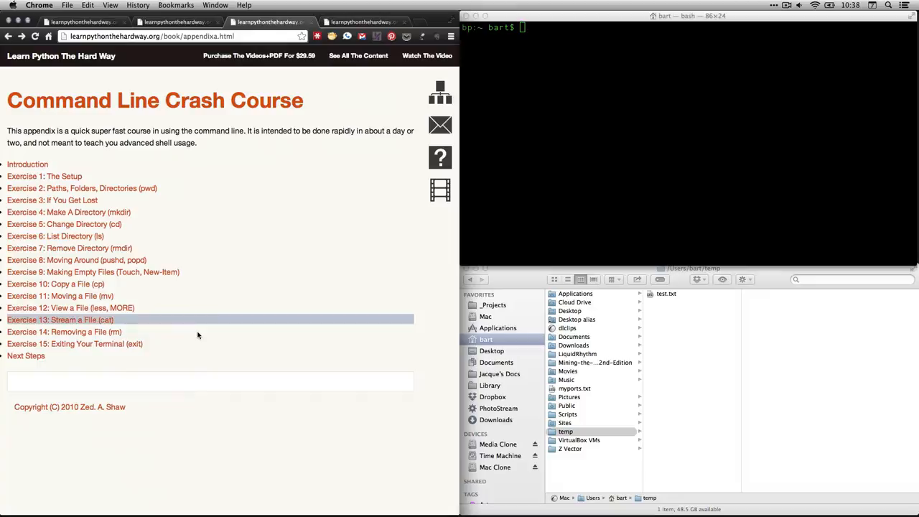
mouse_move(172, 322)
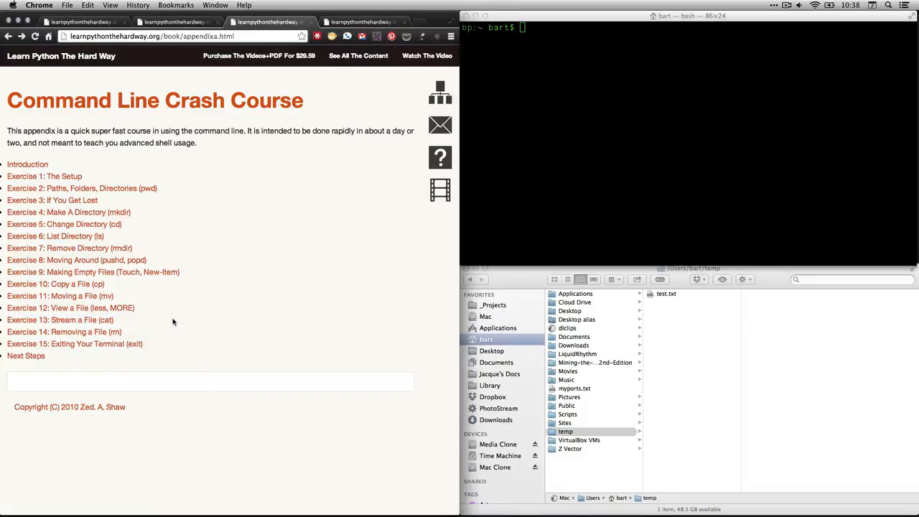
mouse_move(108, 326)
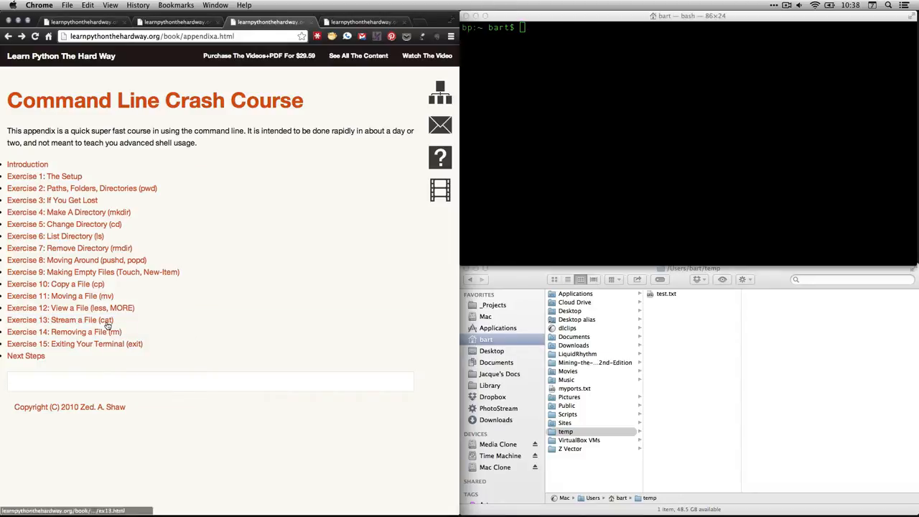
- Open the Exercise 13: Stream a File (cat) lesson from the appendix list
left_click(59, 318)
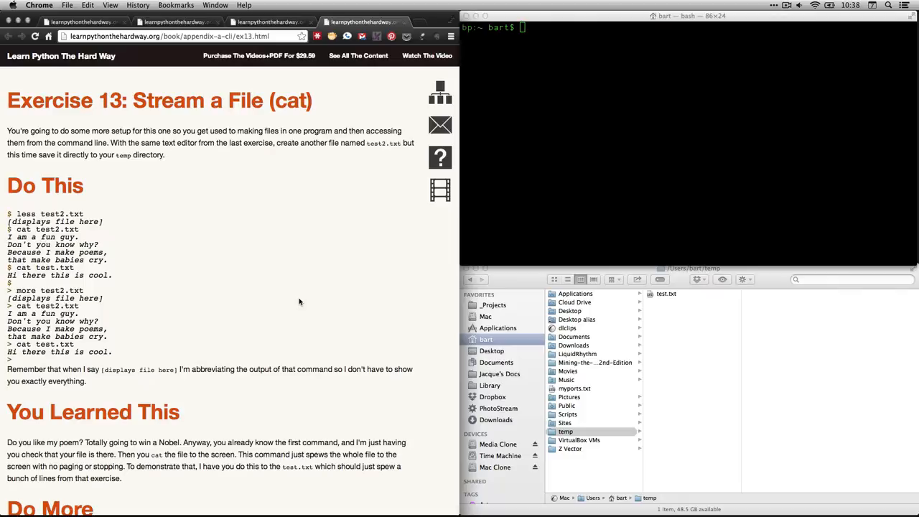
mouse_move(147, 146)
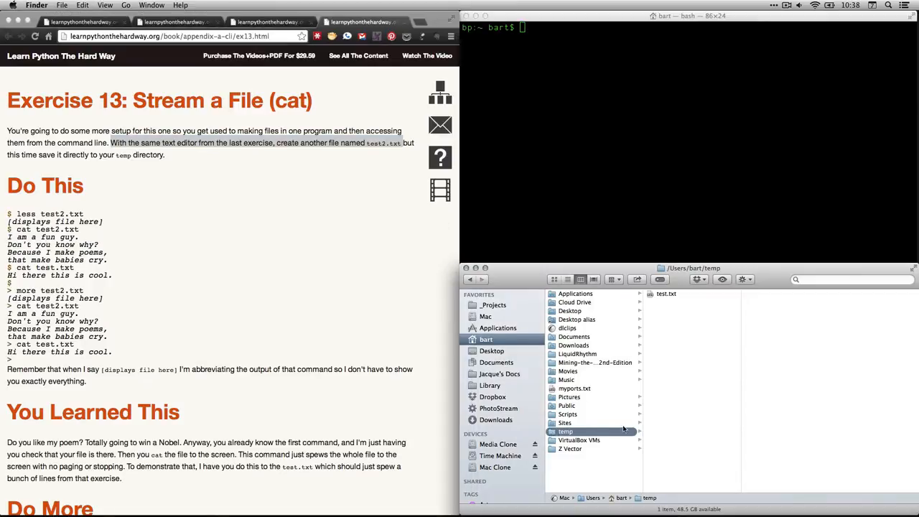
- Preview test.txt, then switch to TextWrangler and look over the repeated sample text
left_click(666, 293)
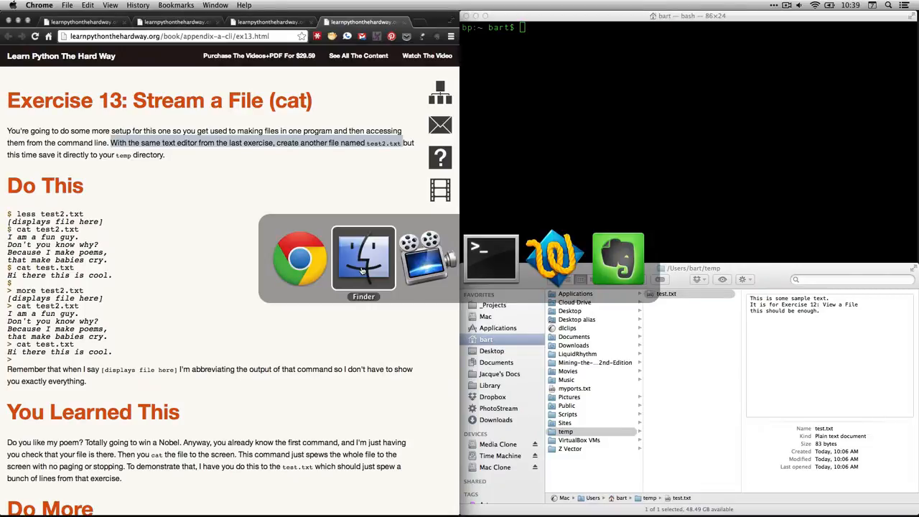
left_click(364, 258)
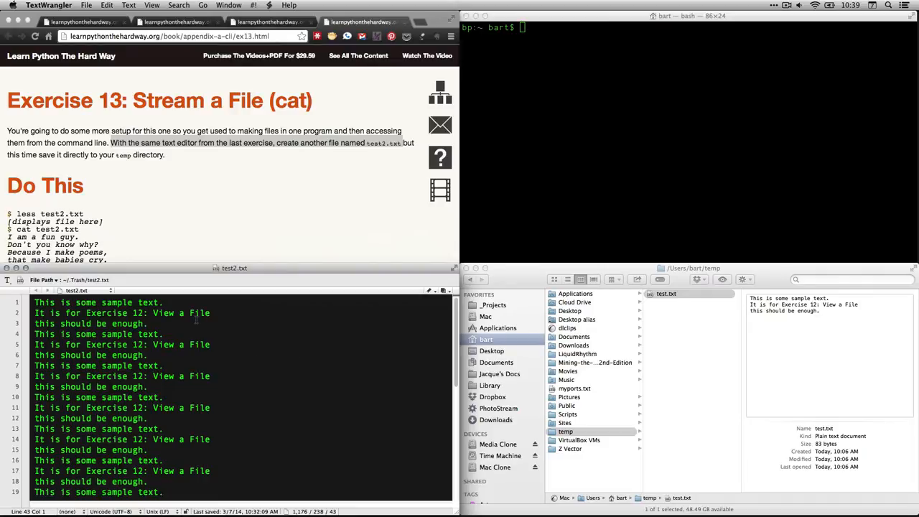
scroll("down", 3)
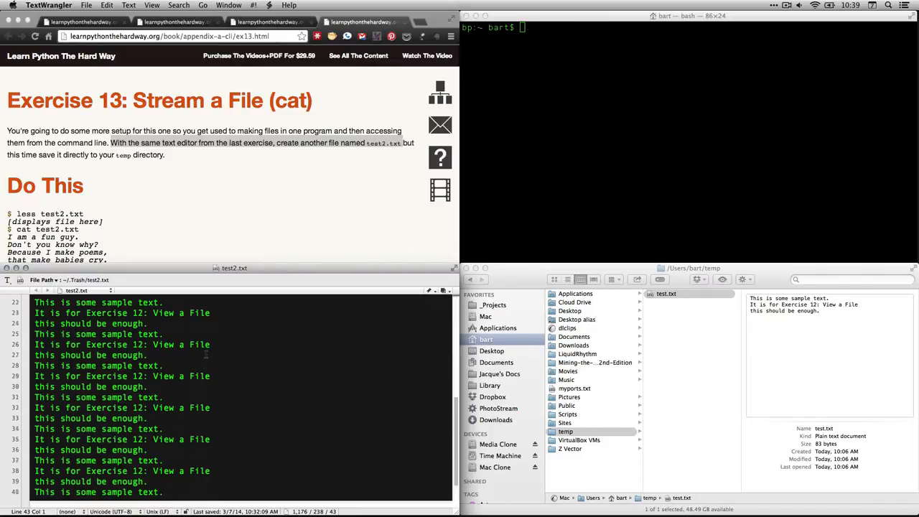
scroll("down", 3)
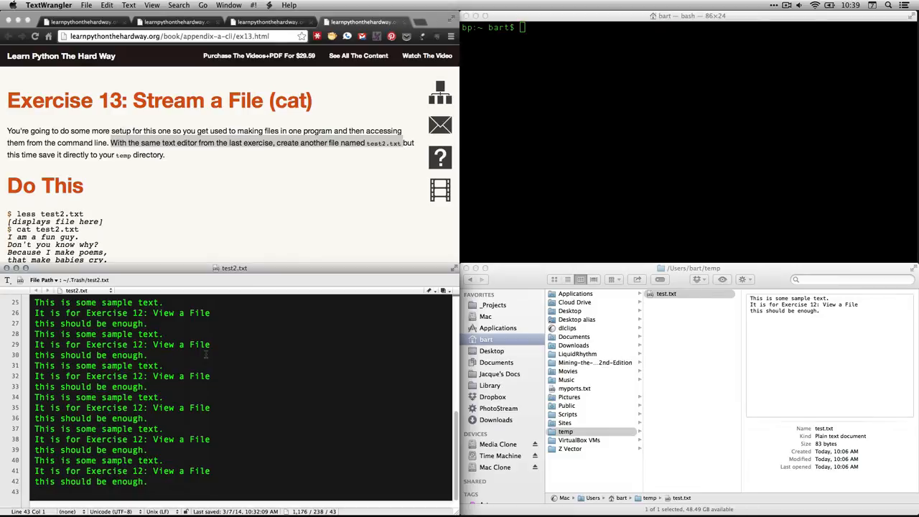
scroll("up", 3)
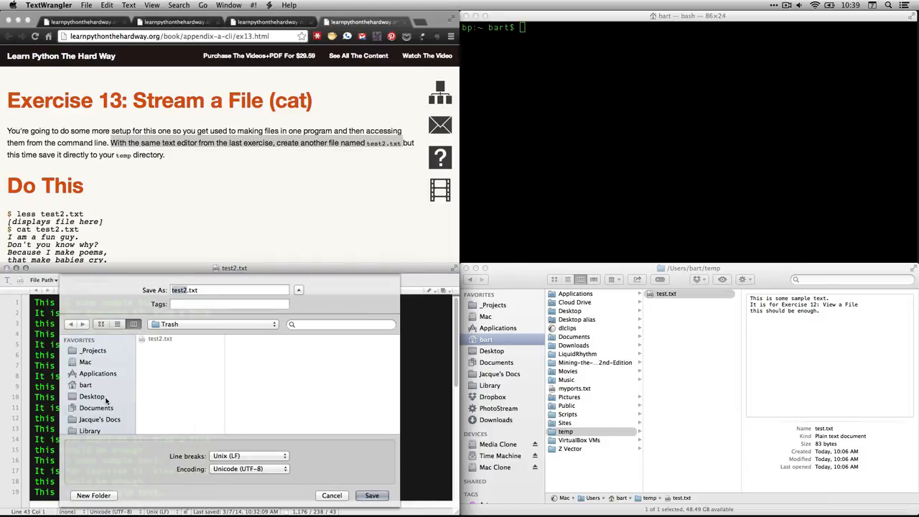
- Save the document as test2.txt in the temp folder of the home directory
left_click(86, 385)
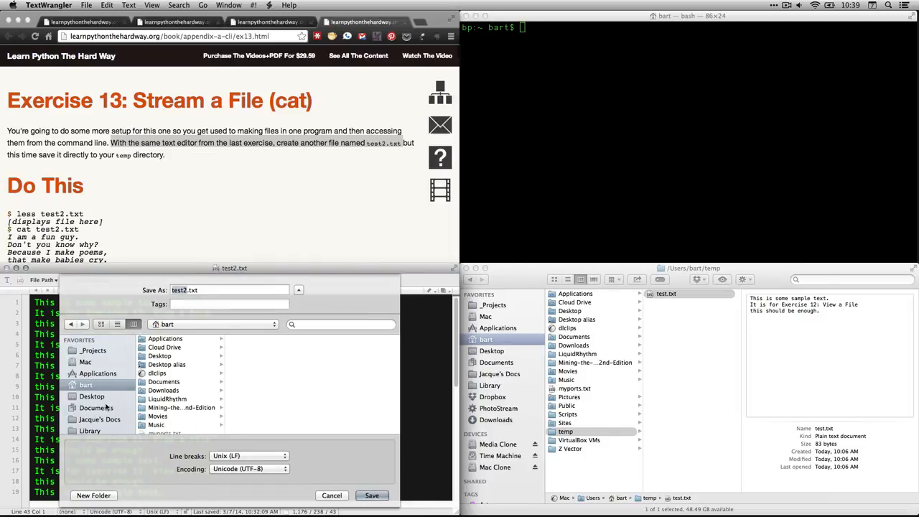
scroll("down", 3)
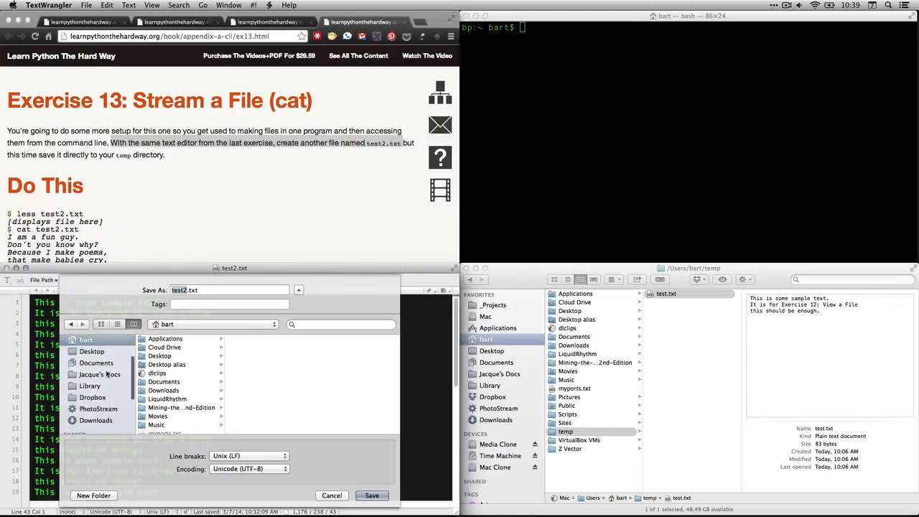
scroll("down", 3)
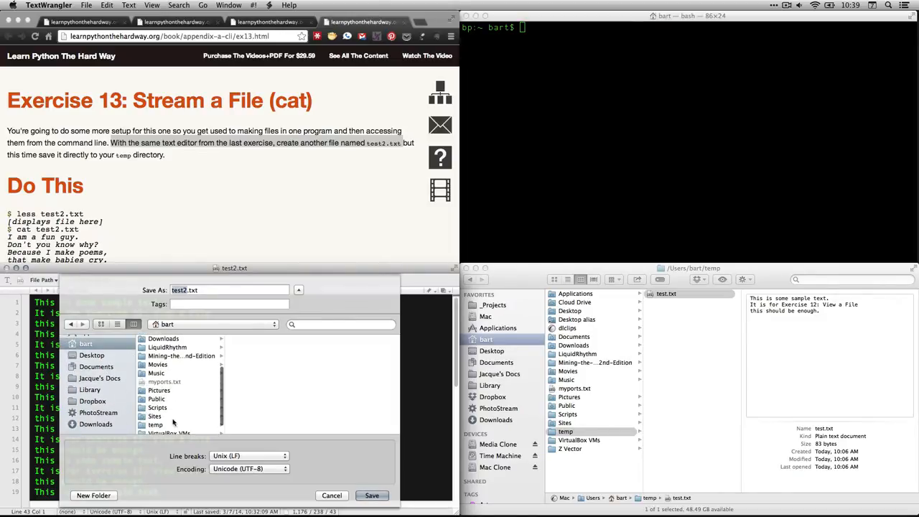
left_click(155, 425)
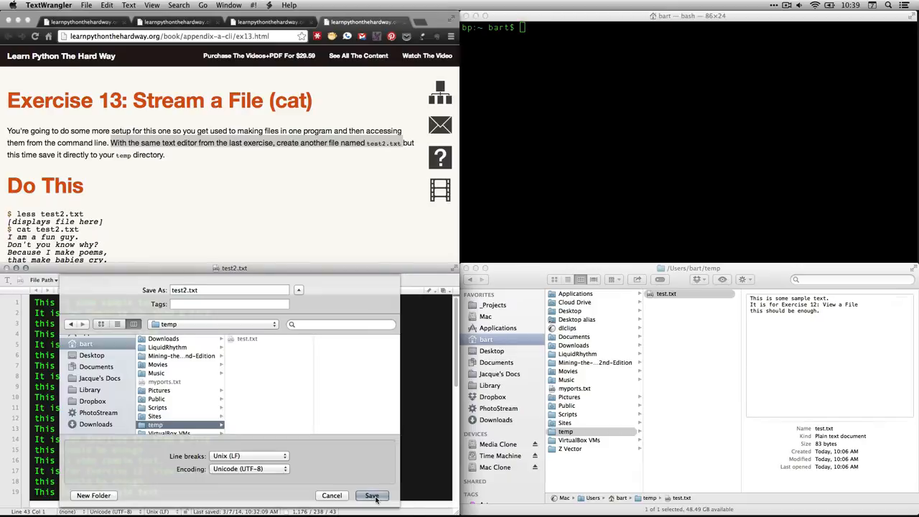
left_click(372, 495)
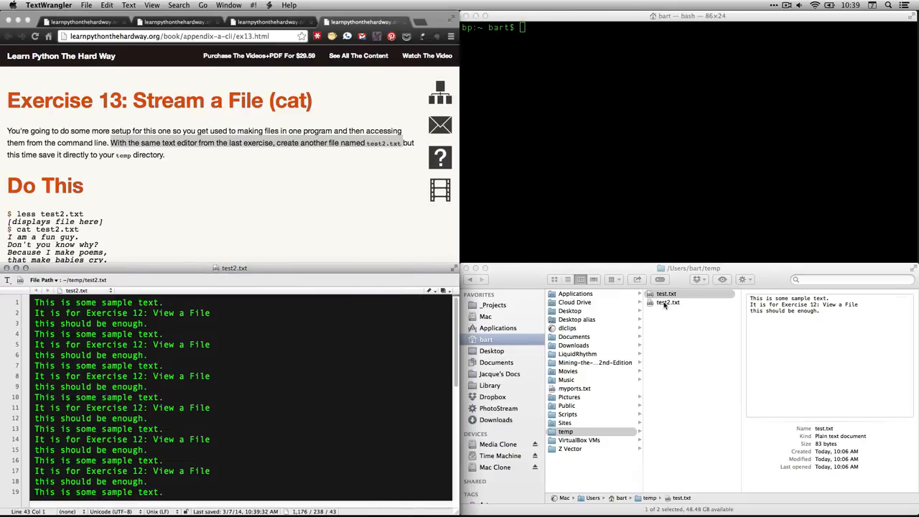
- Preview the newly saved test2.txt in Finder and read further in Exercise 13
left_click(666, 301)
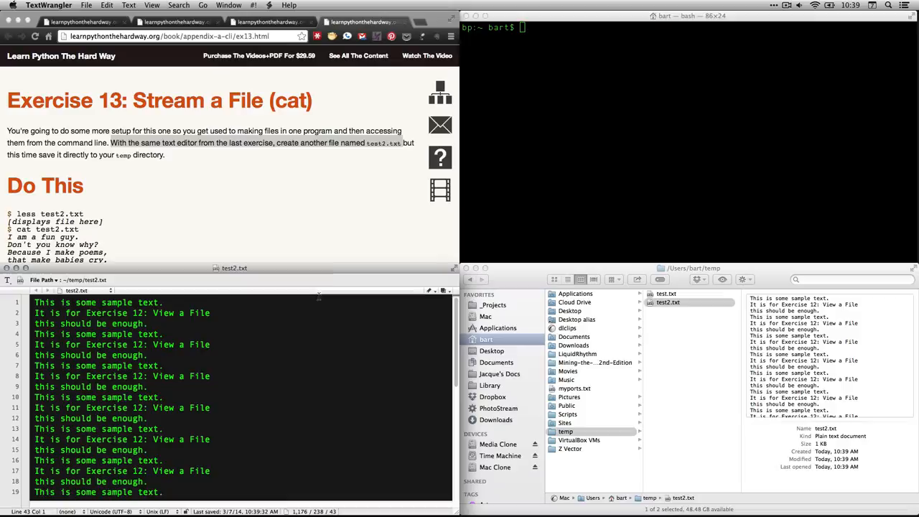
scroll("down", 3)
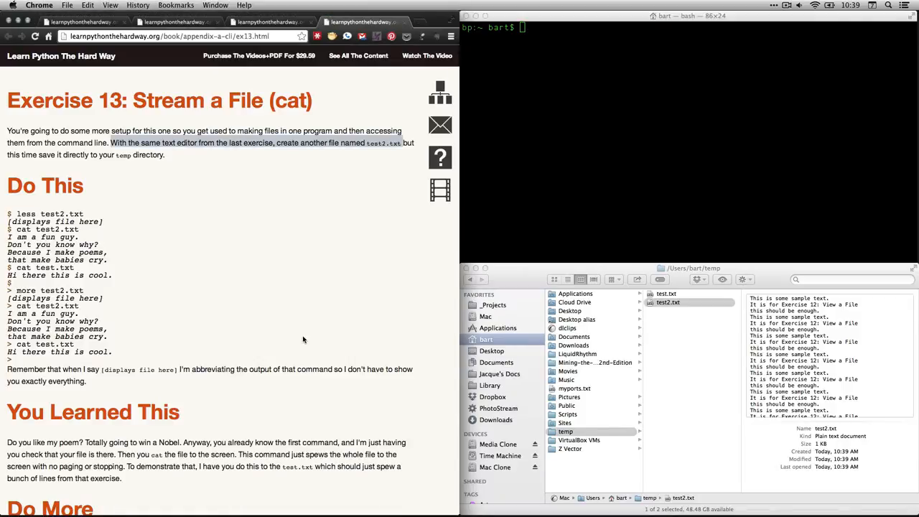
mouse_move(143, 261)
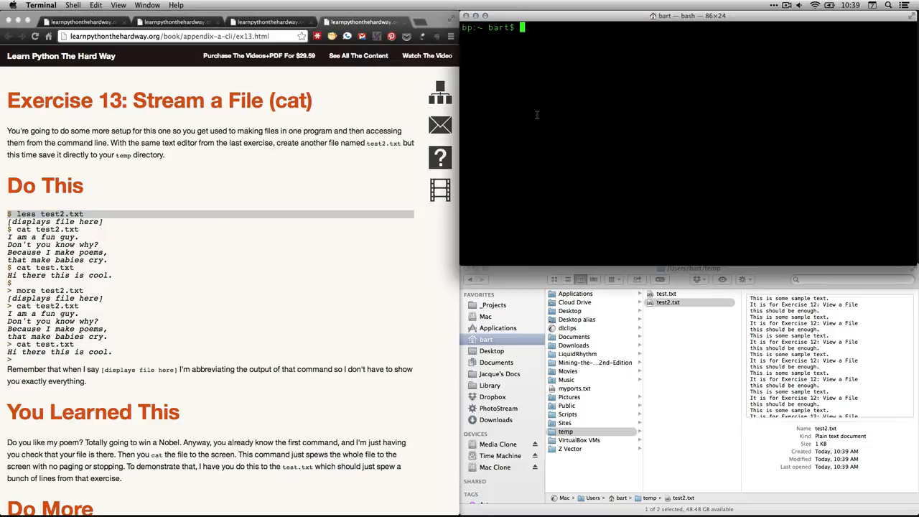
- Run pwd, cd temp and ls to list test.txt and test2.txt, then start a clear command
type("pwd")
type("ls")
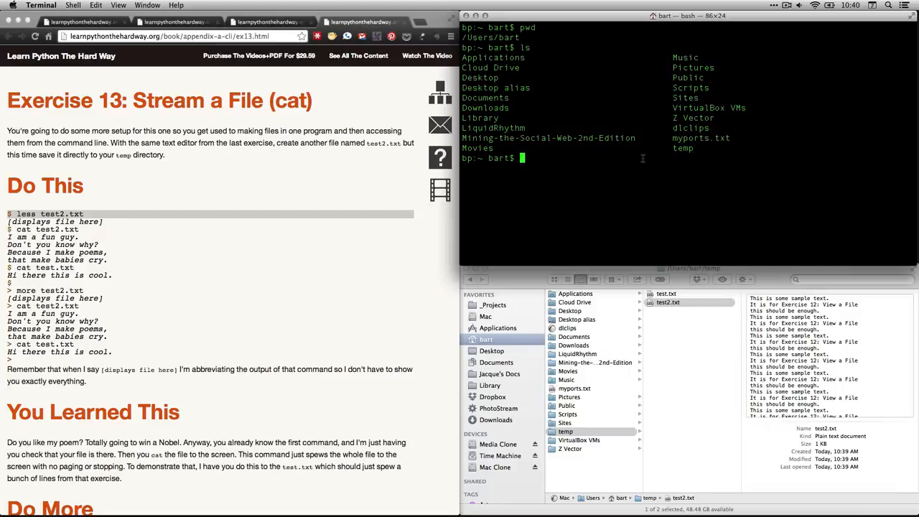
type("cd")
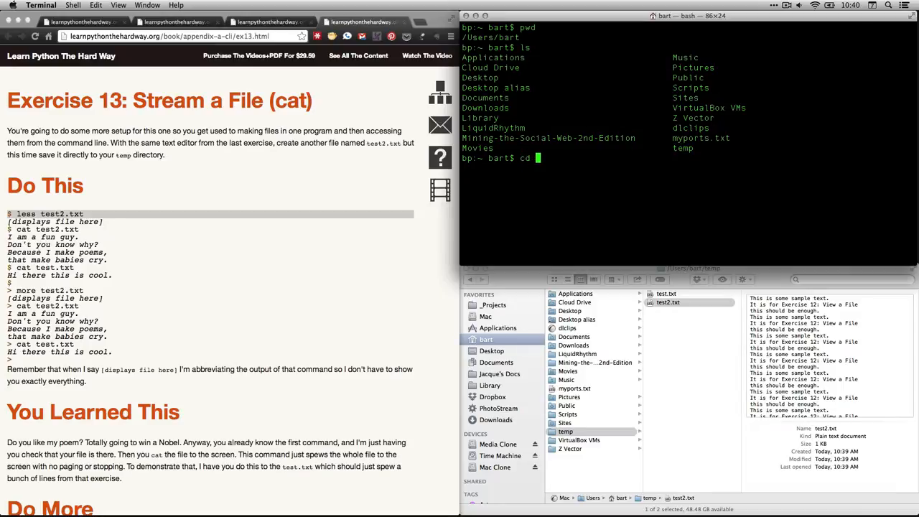
key("Return")
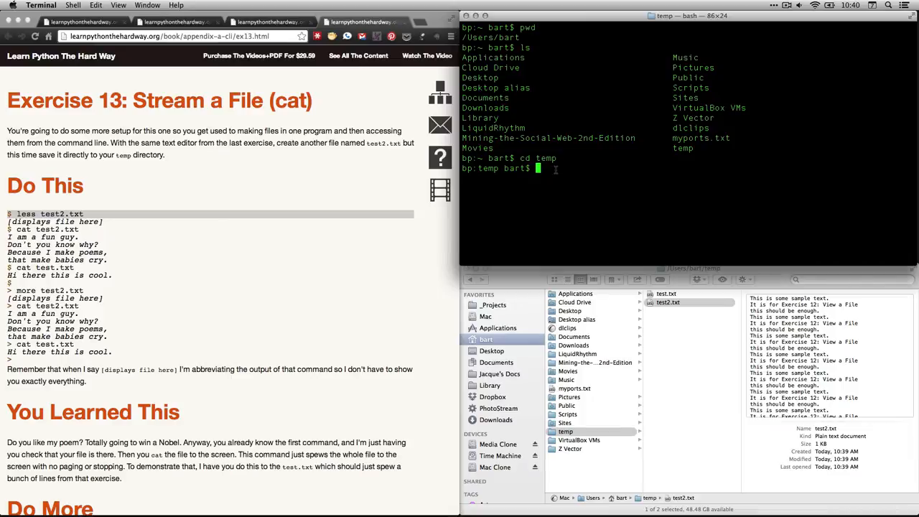
type("ls")
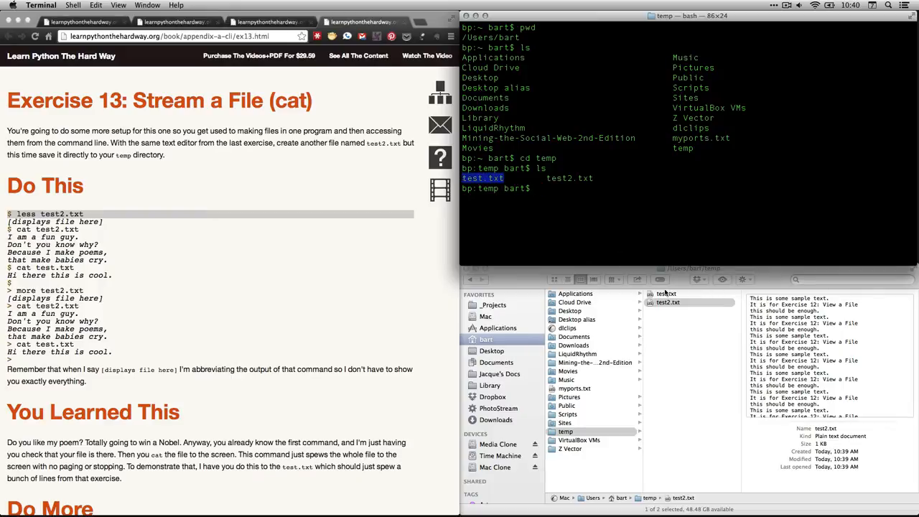
left_click(666, 293)
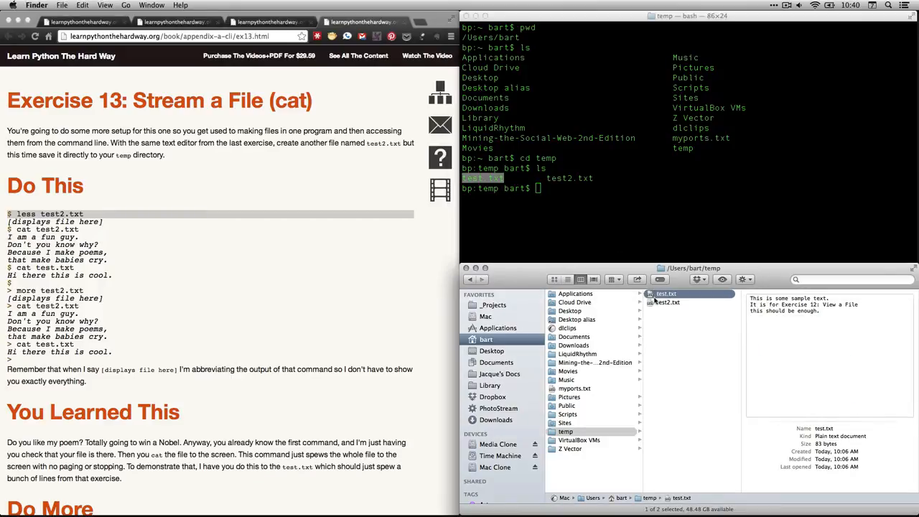
left_click(666, 301)
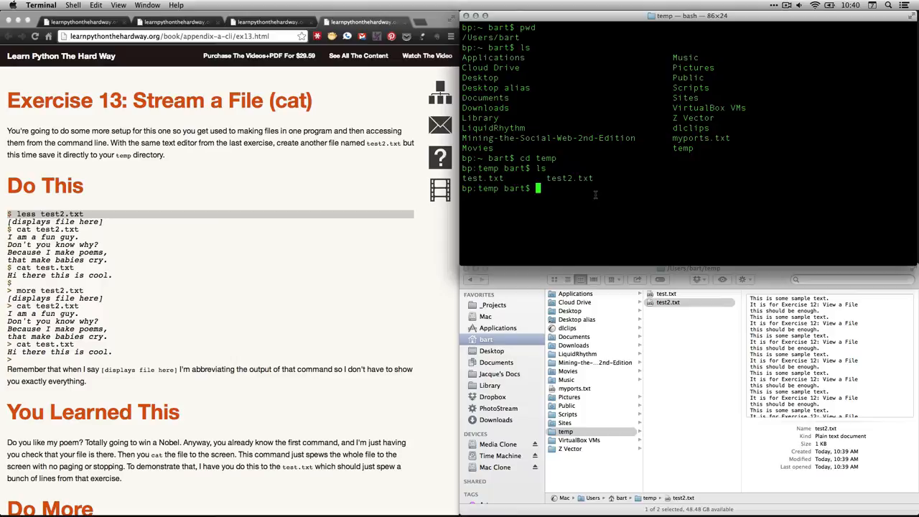
type("clear")
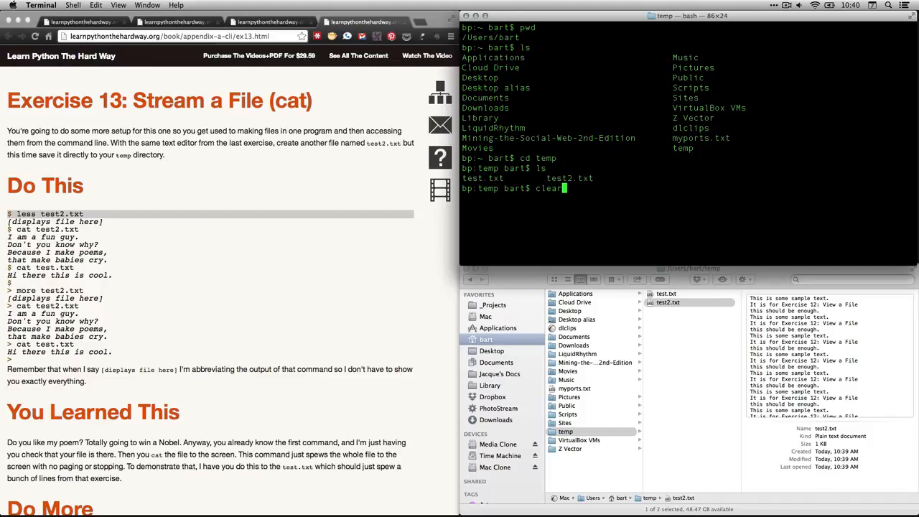
- Clear the screen, page through test2.txt with less to its end, and quit with q
key("Return")
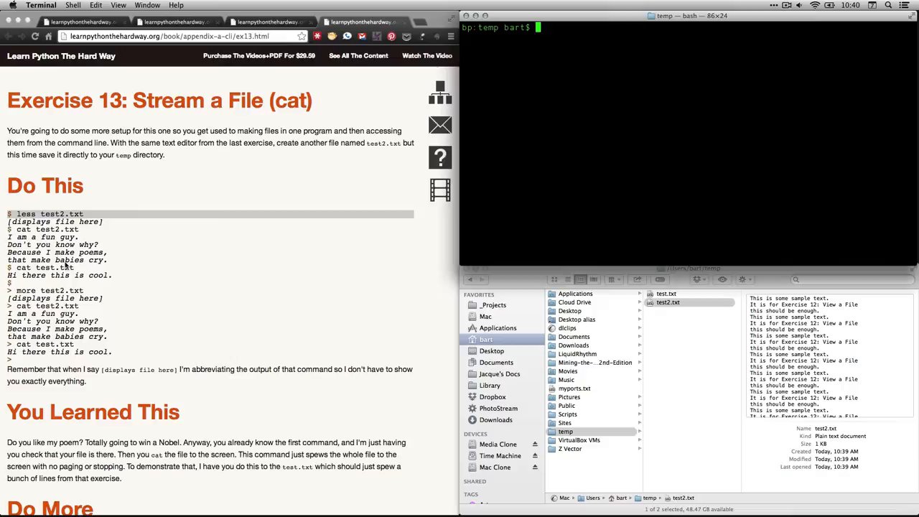
left_click(255, 208)
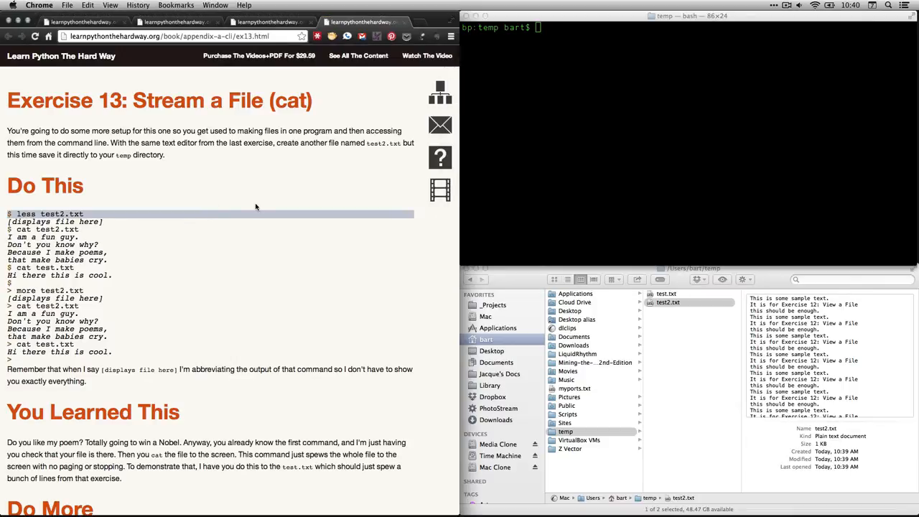
type("less test")
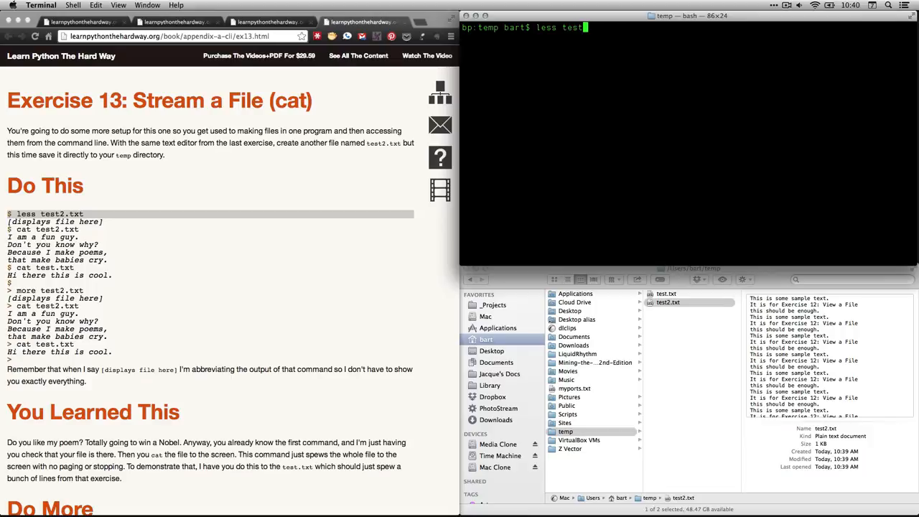
type("2.txt")
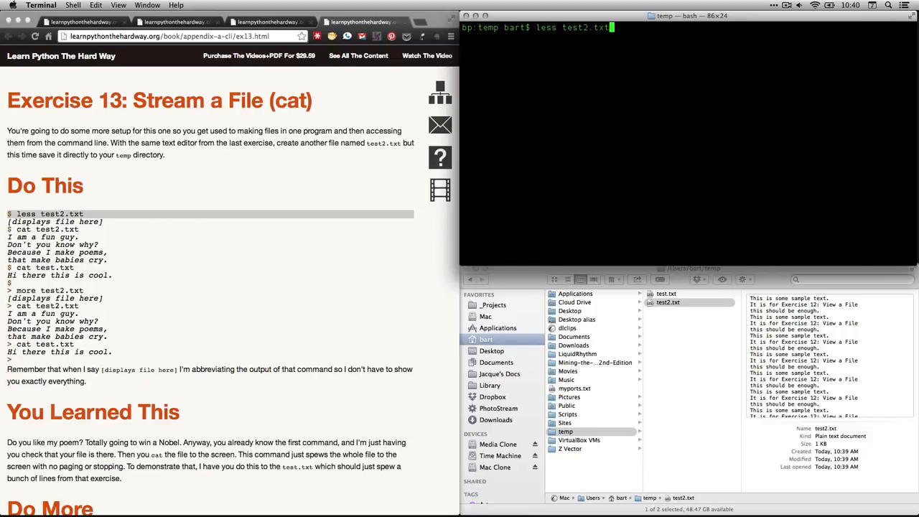
key("Return")
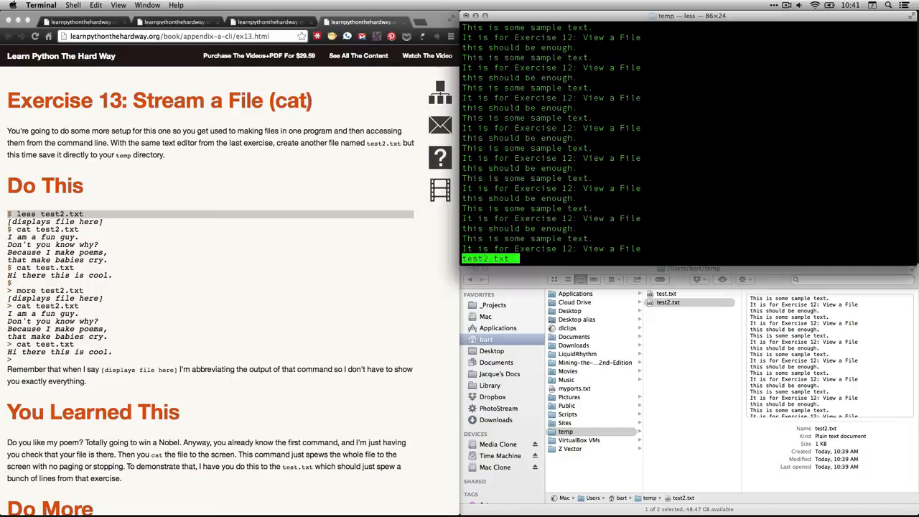
scroll("down", 3)
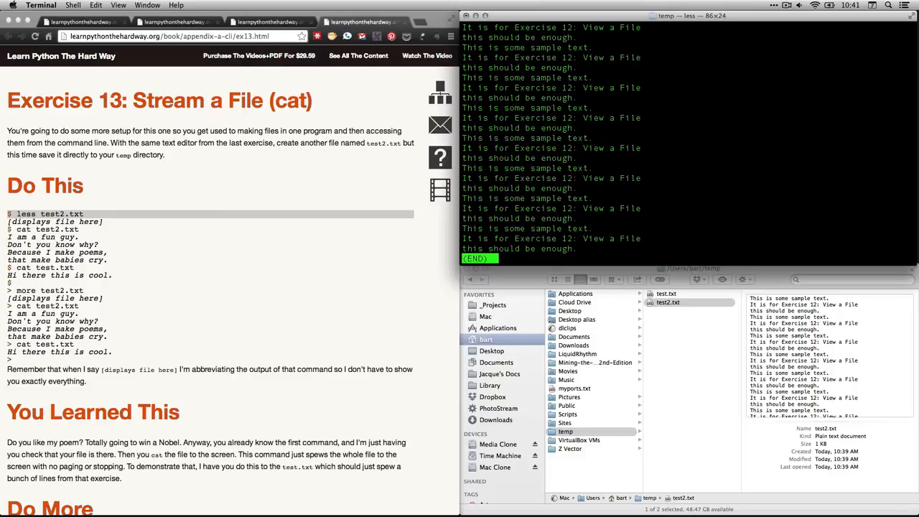
key("q")
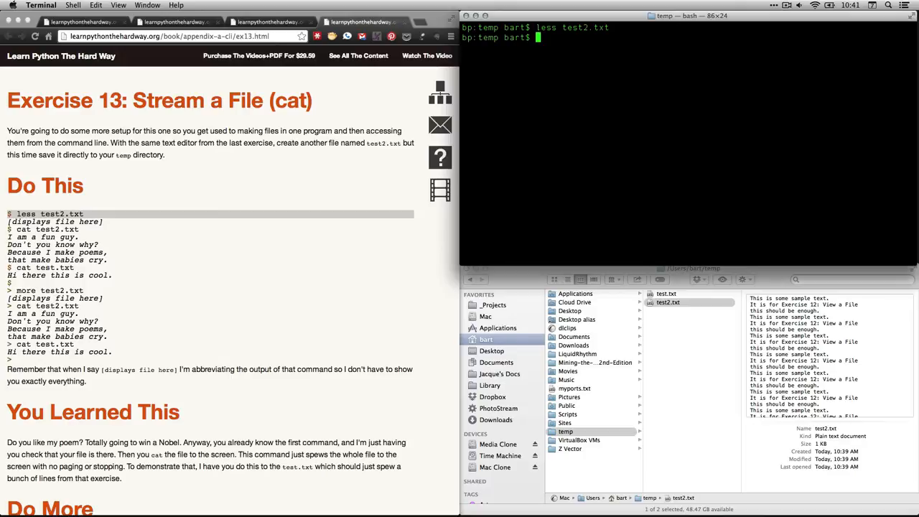
- Run man less, scroll through its command descriptions, and quit back to the prompt
type("man")
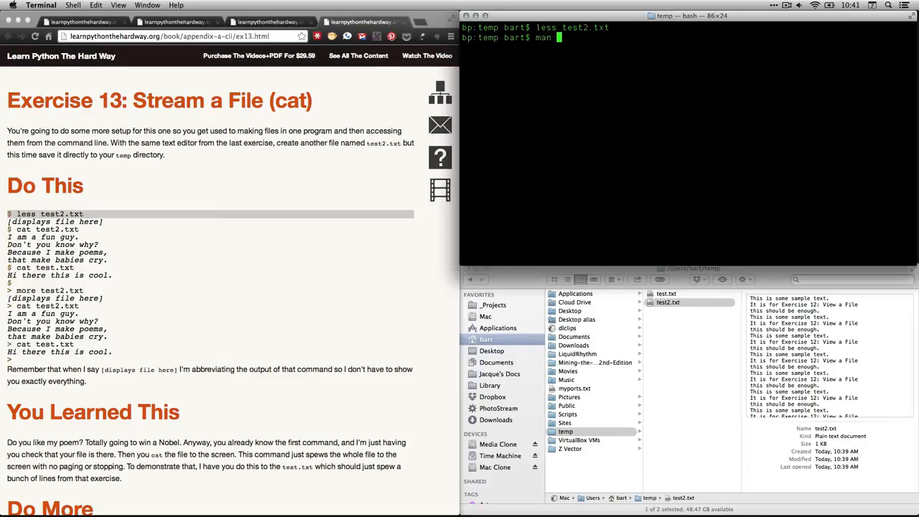
type("less")
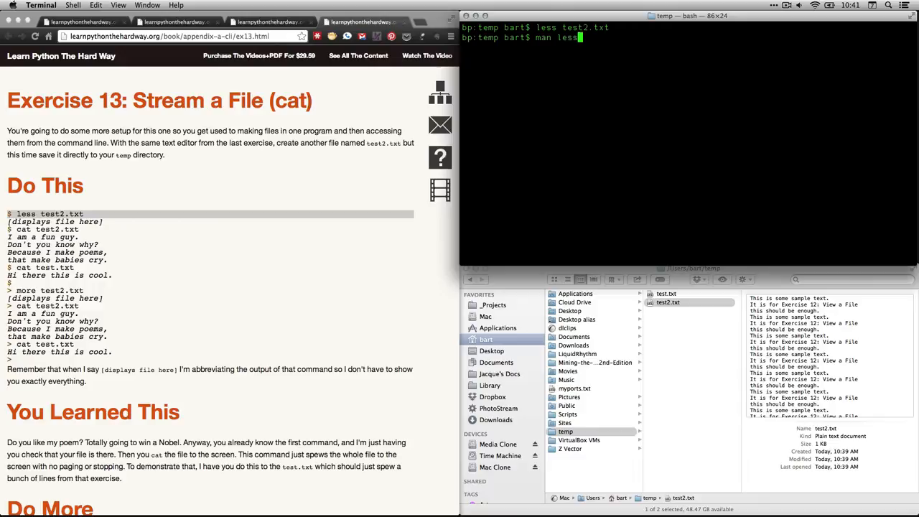
key("Return")
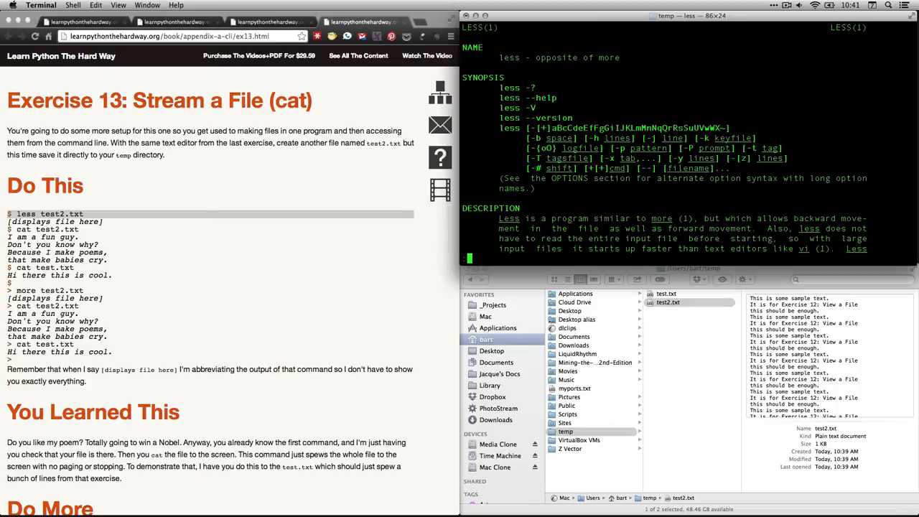
scroll("down", 3)
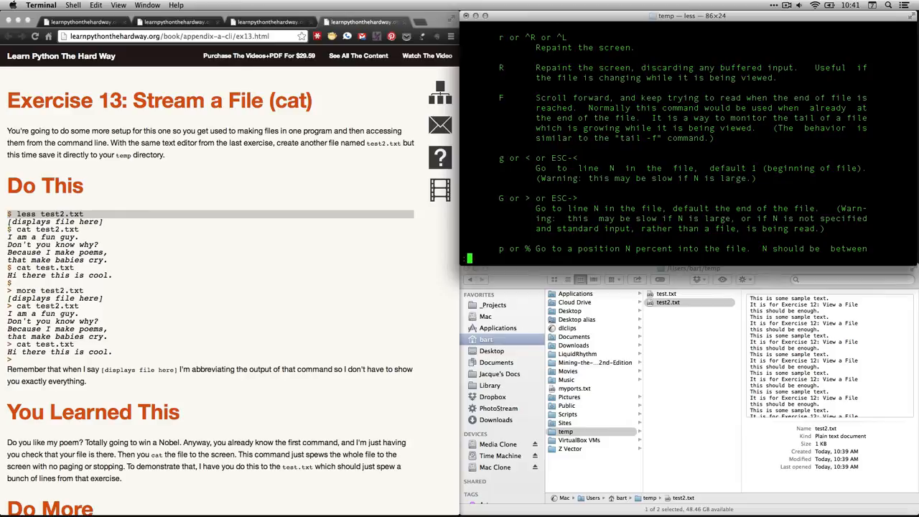
key("q")
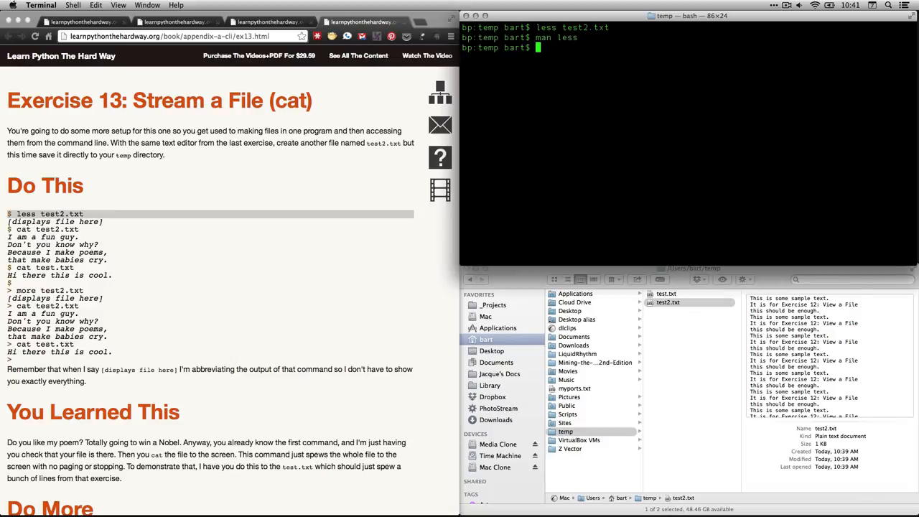
- Stream all of test2.txt with cat test2.txt, then begin typing a more command
type("cat test2.t")
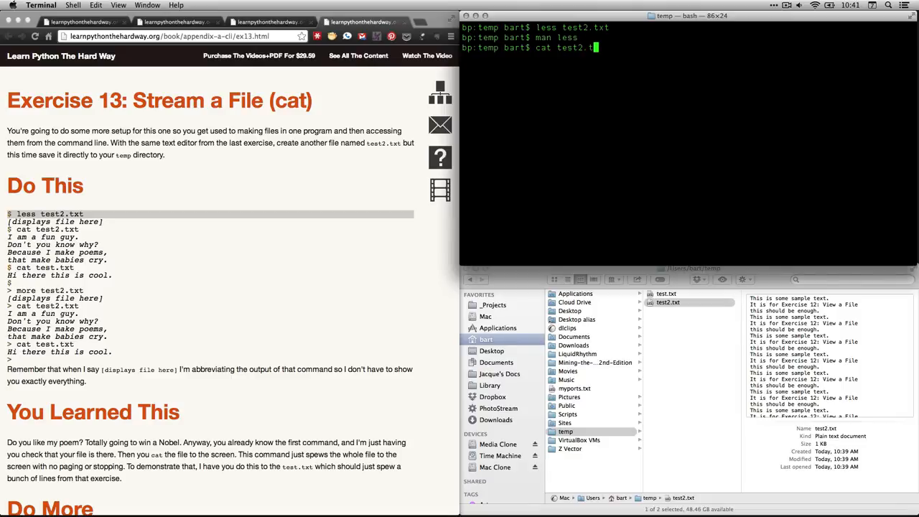
type("xt")
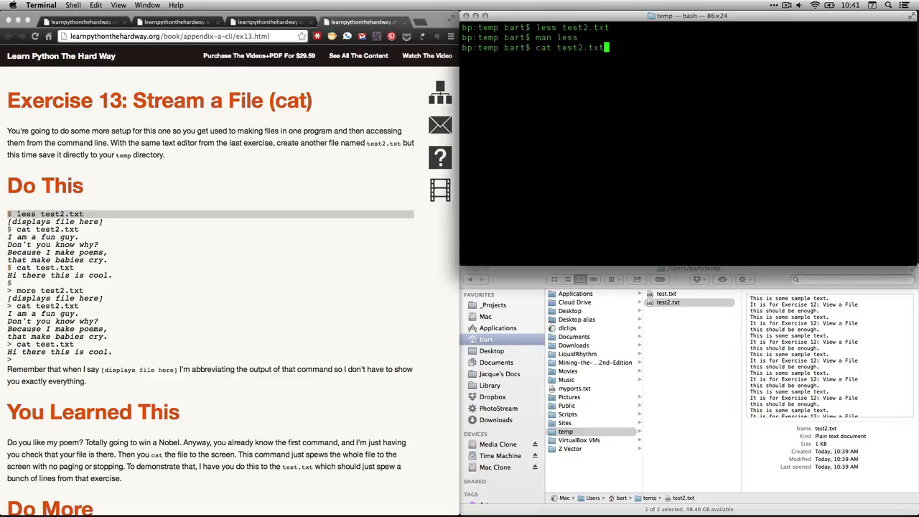
key("Return")
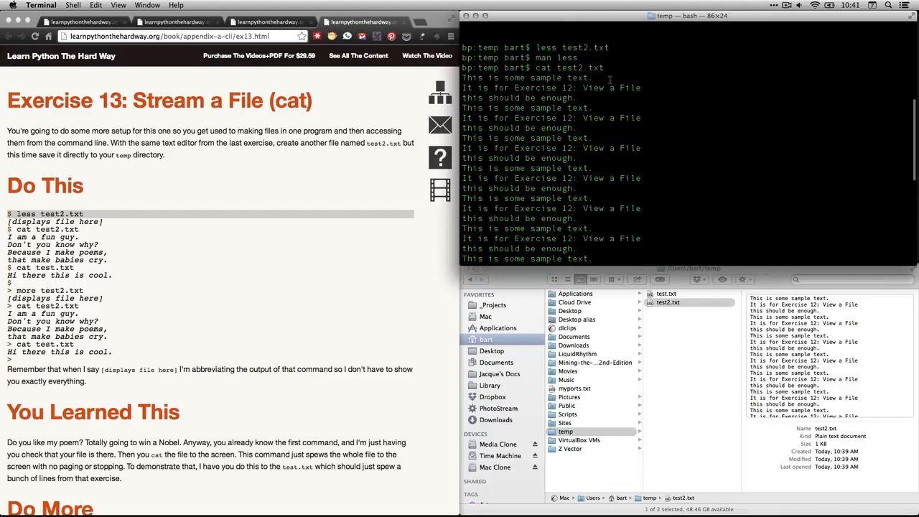
scroll("down", 3)
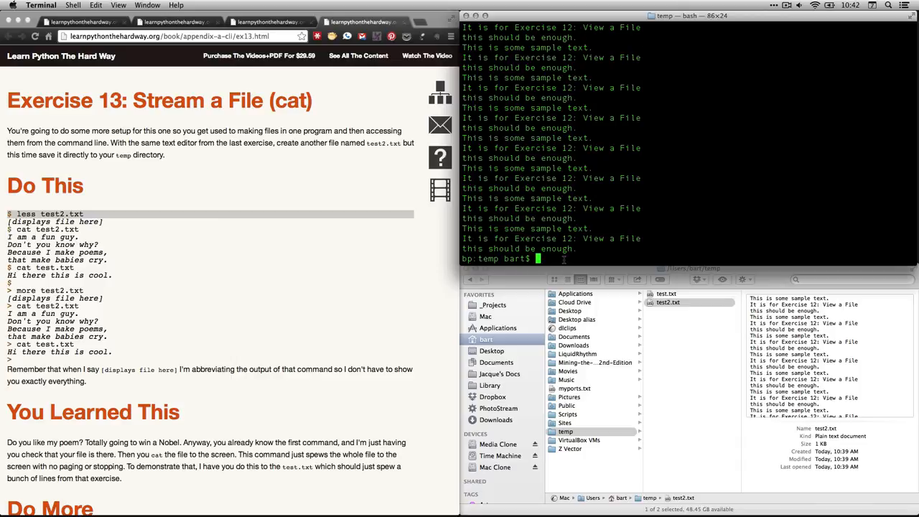
type("more text")
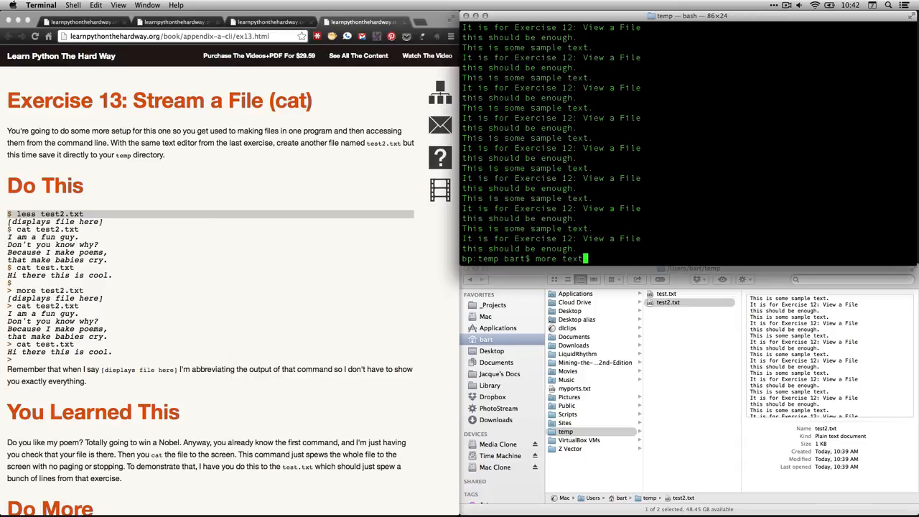
- Run more test2.txt and quit the pager back to a fresh prompt
type("2")
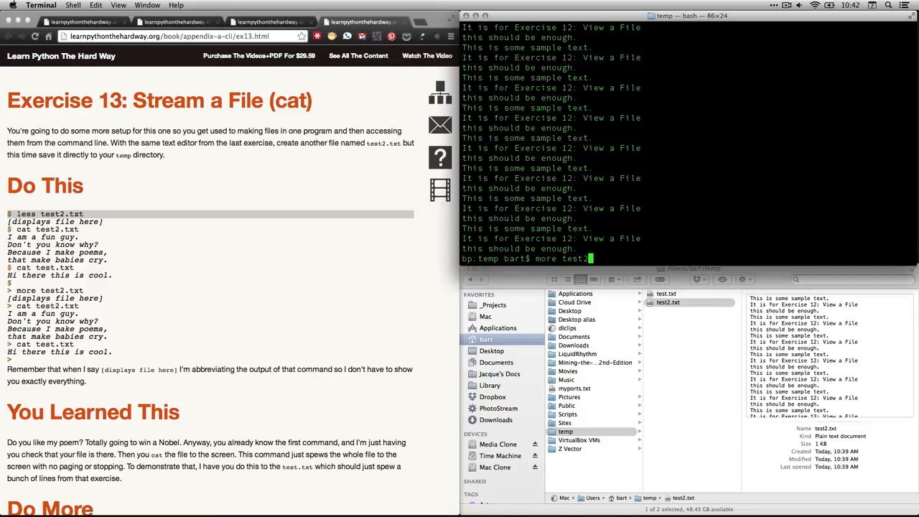
key("Return")
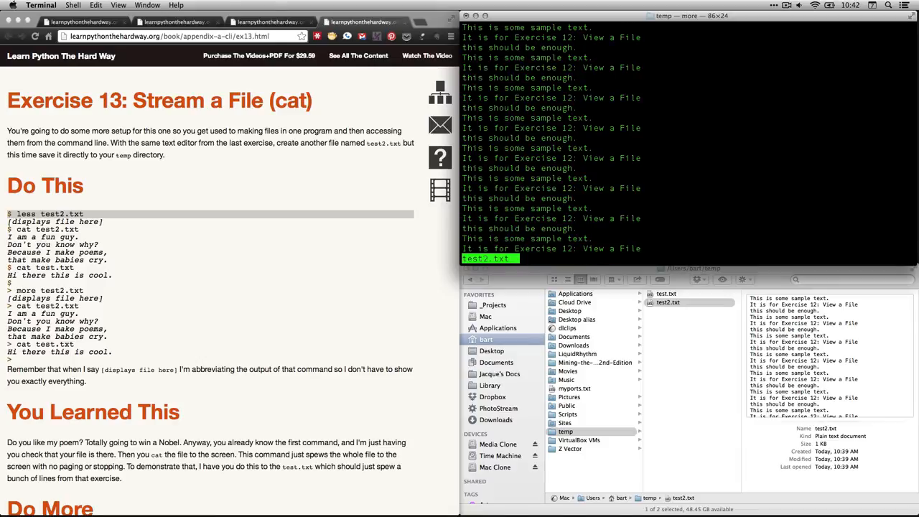
key("q")
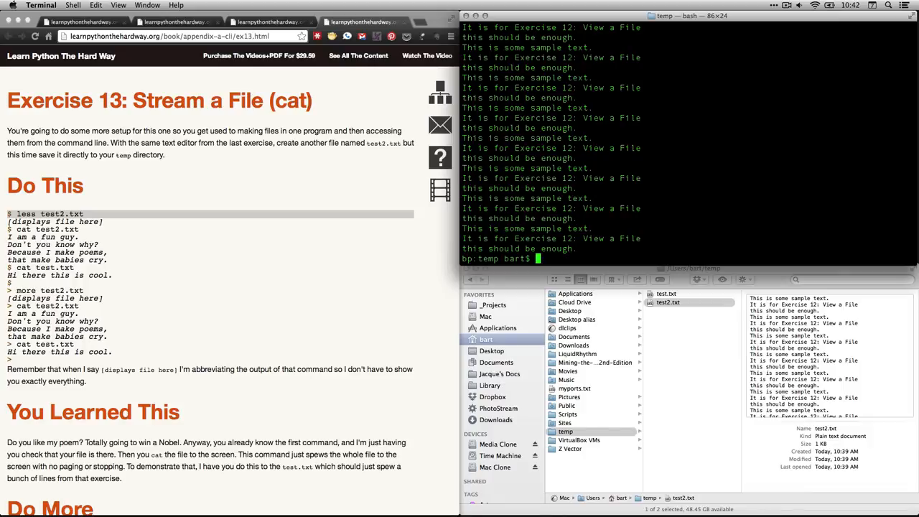
- View the man page for cat, then quit back to the shell prompt
type("man")
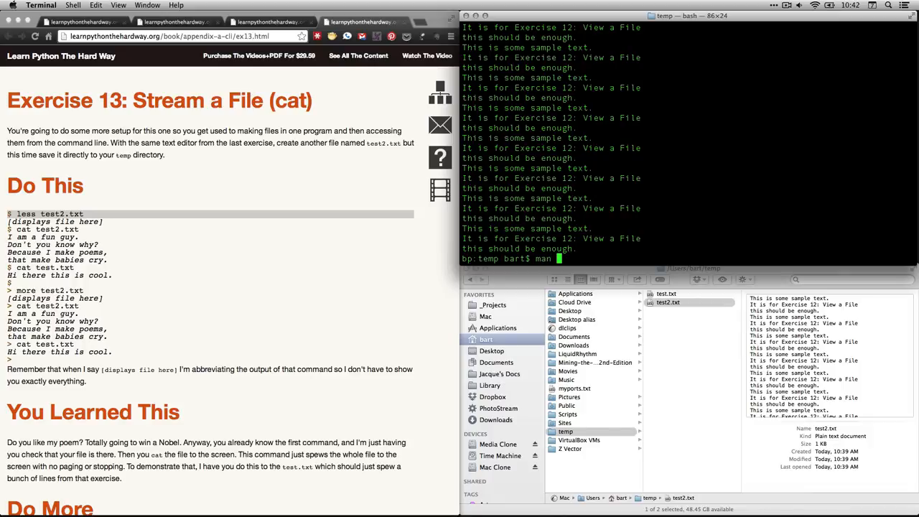
key("Return")
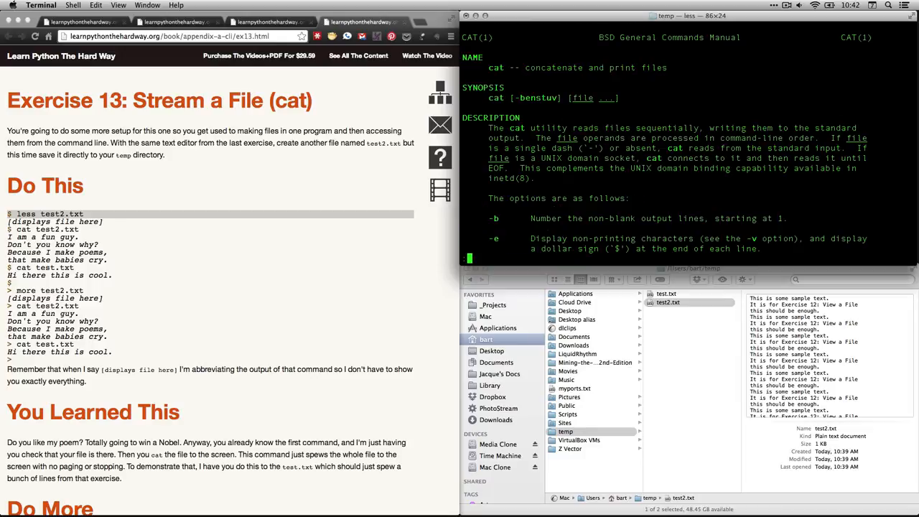
key("q")
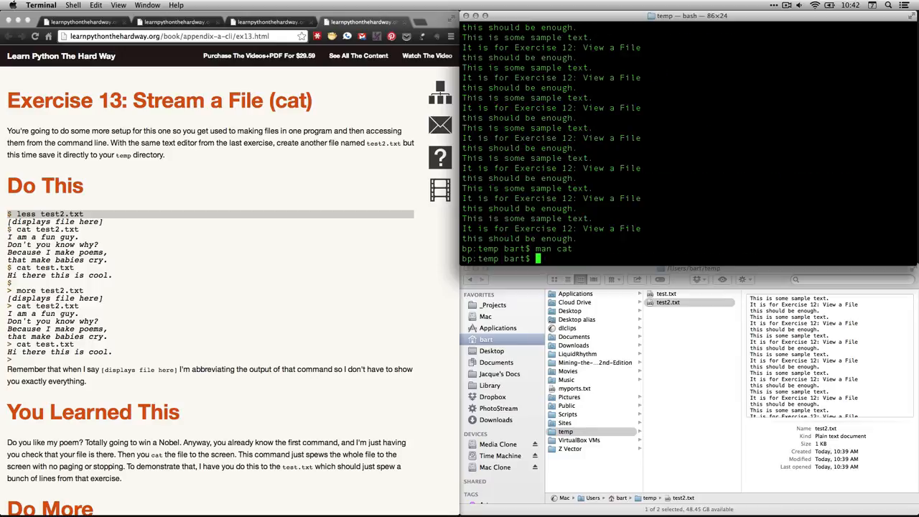